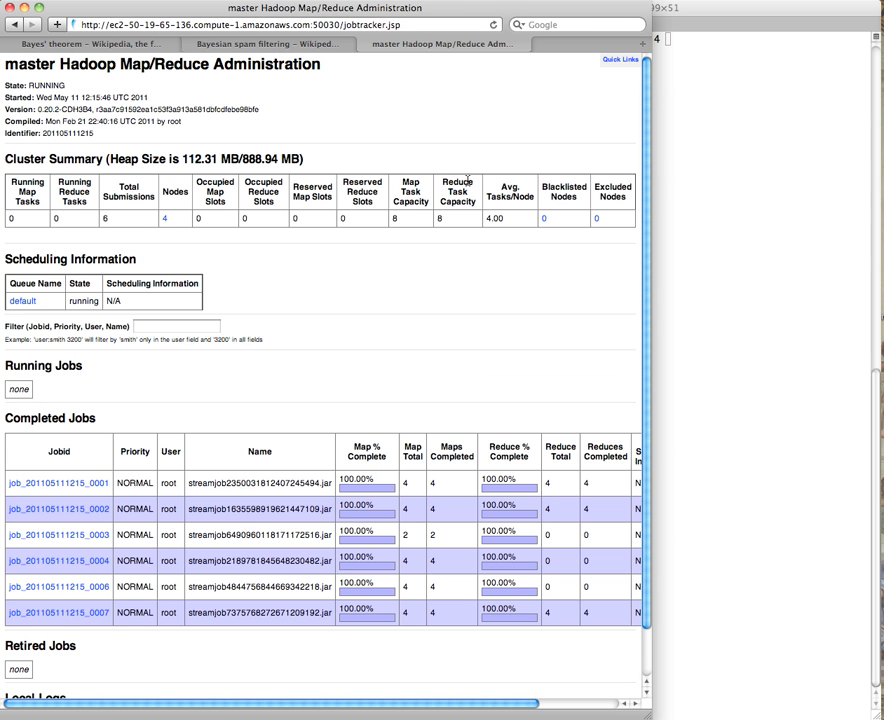
Switch the browser to the 'Naive Bayes classifier – Wikipedia' tab.
click(90, 43)
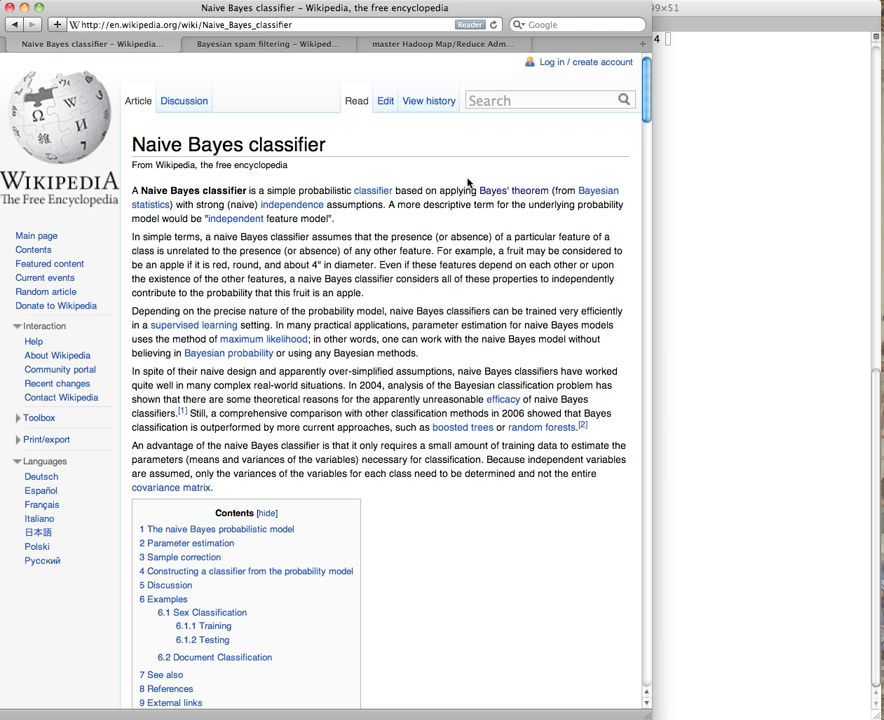
Open the 'Bayesian spam filtering' article and read down through History to Process.
click(265, 43)
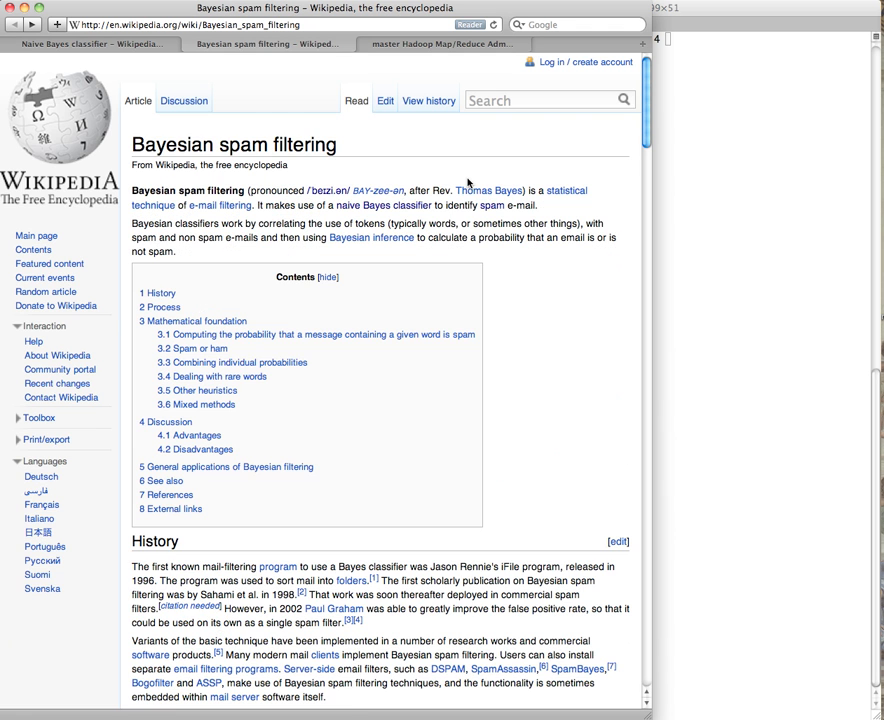
scroll(down, 3)
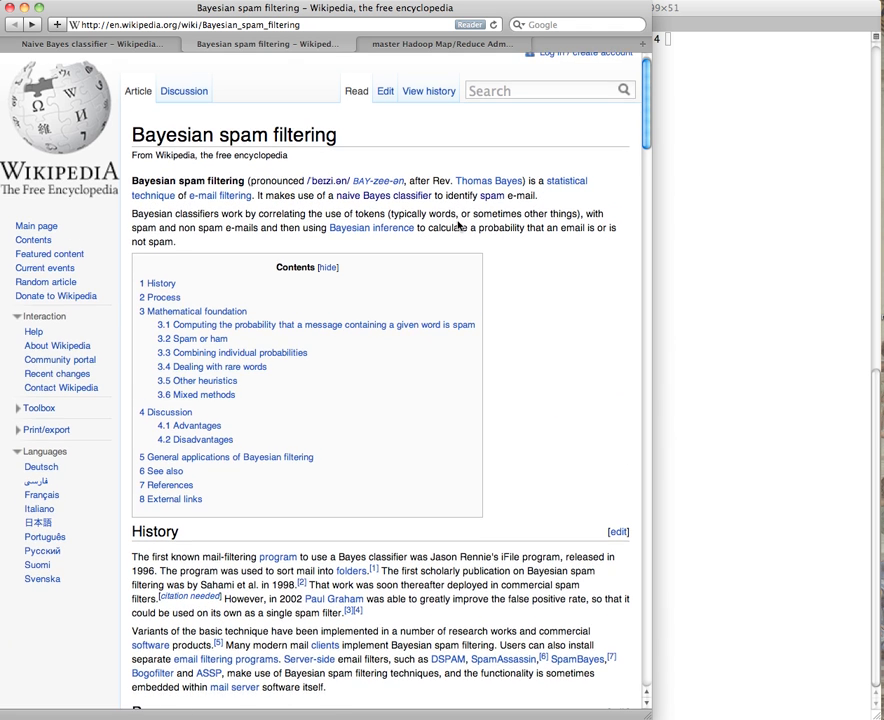
scroll(down, 3)
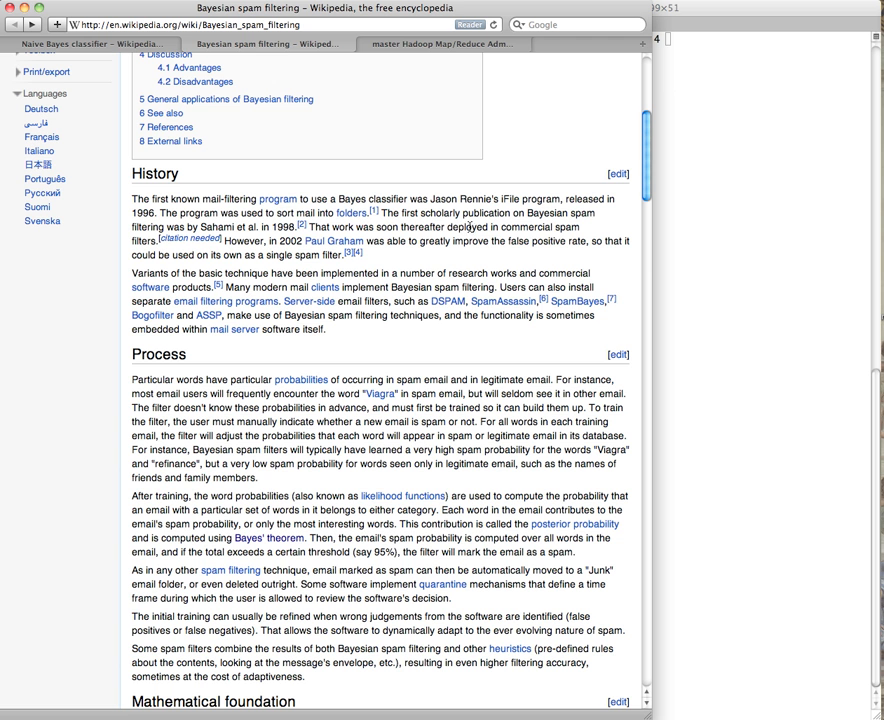
mouse_move(557, 214)
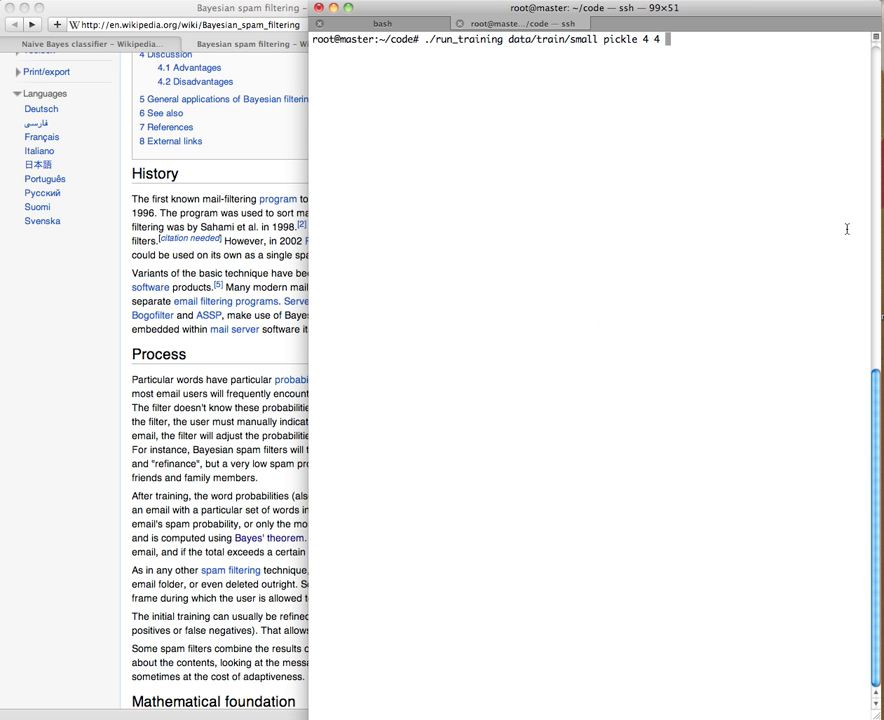
Run ./run_training data/train/small pickle 4 4 and let the streaming job finish.
key(Return)
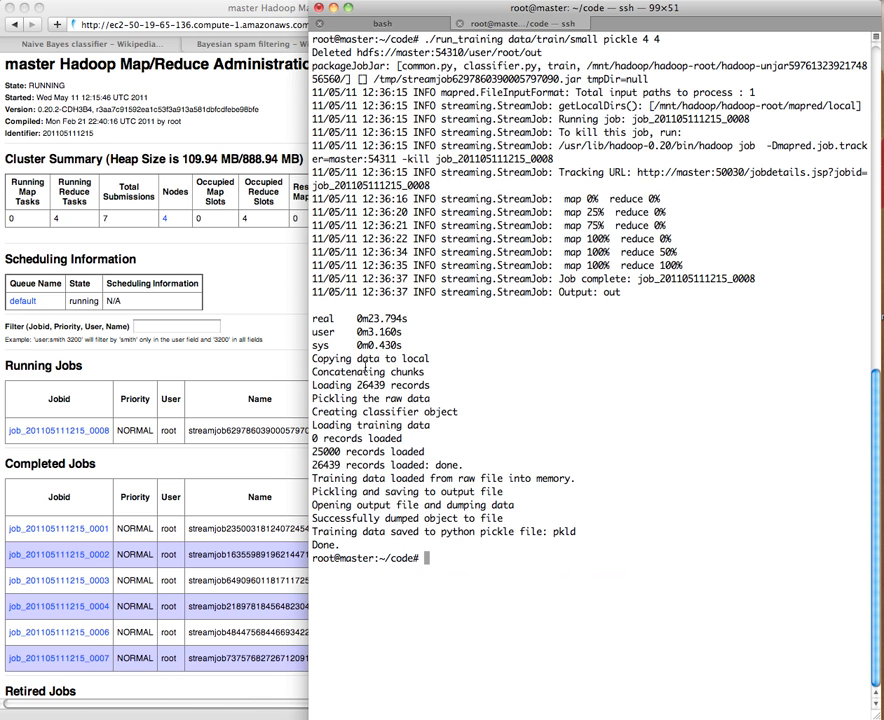
Run ./run_classify on data/test/small-spam with pickle 4, getting 84 spam and 16 ham.
text(./run_classify data/test/small-spam pickle 4)
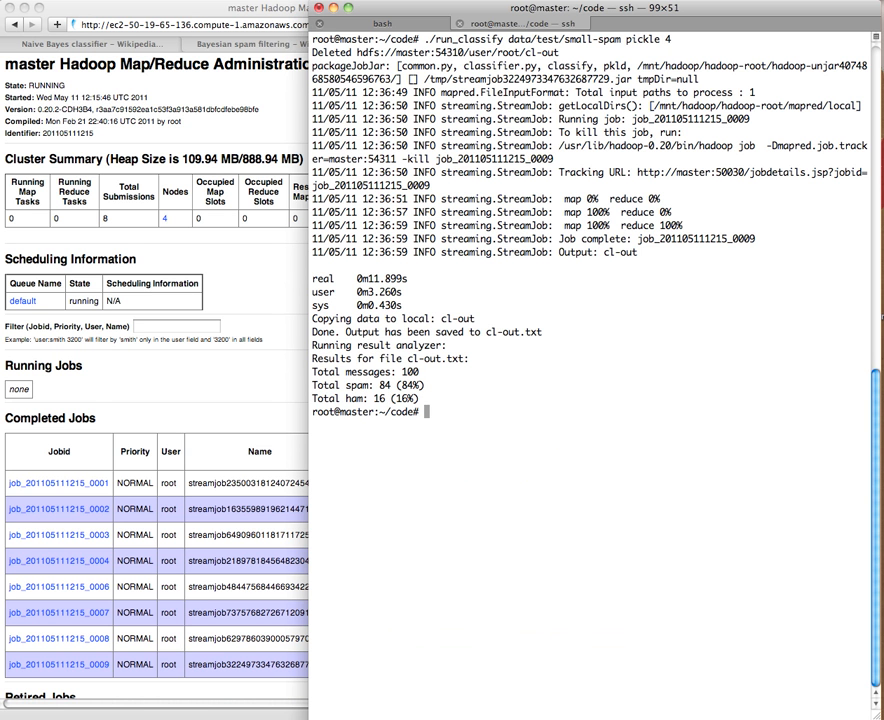
text(./run_classify data/test/small-spam pickle 4)
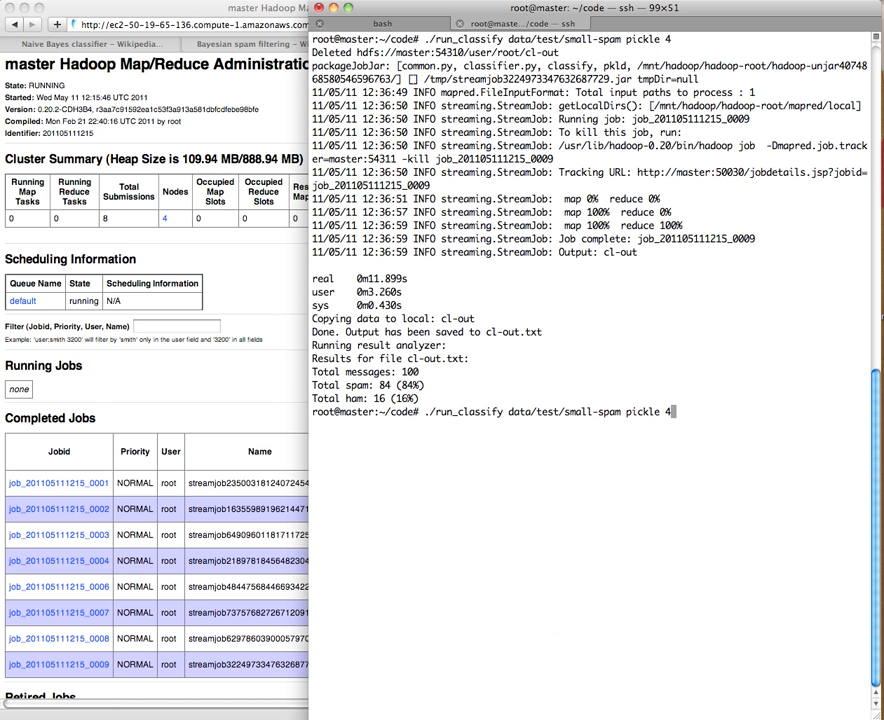